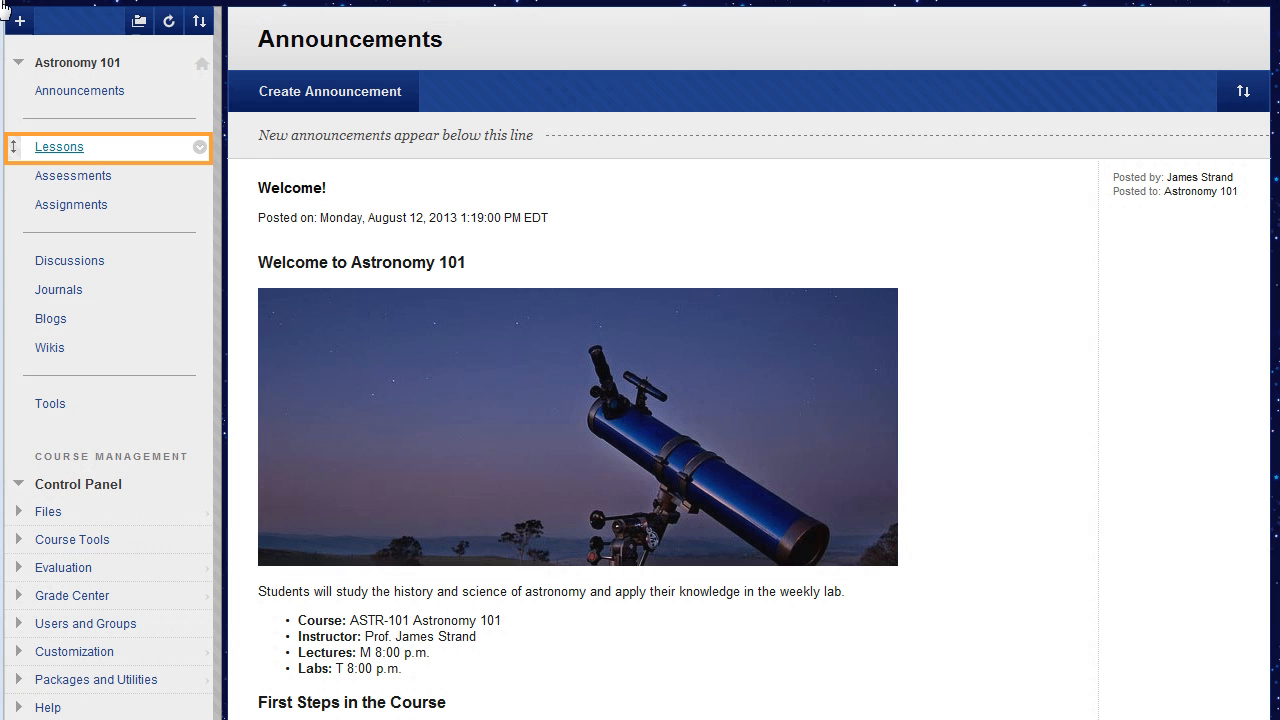
{"action": "mouse_move", "coordinate": [58, 159]}
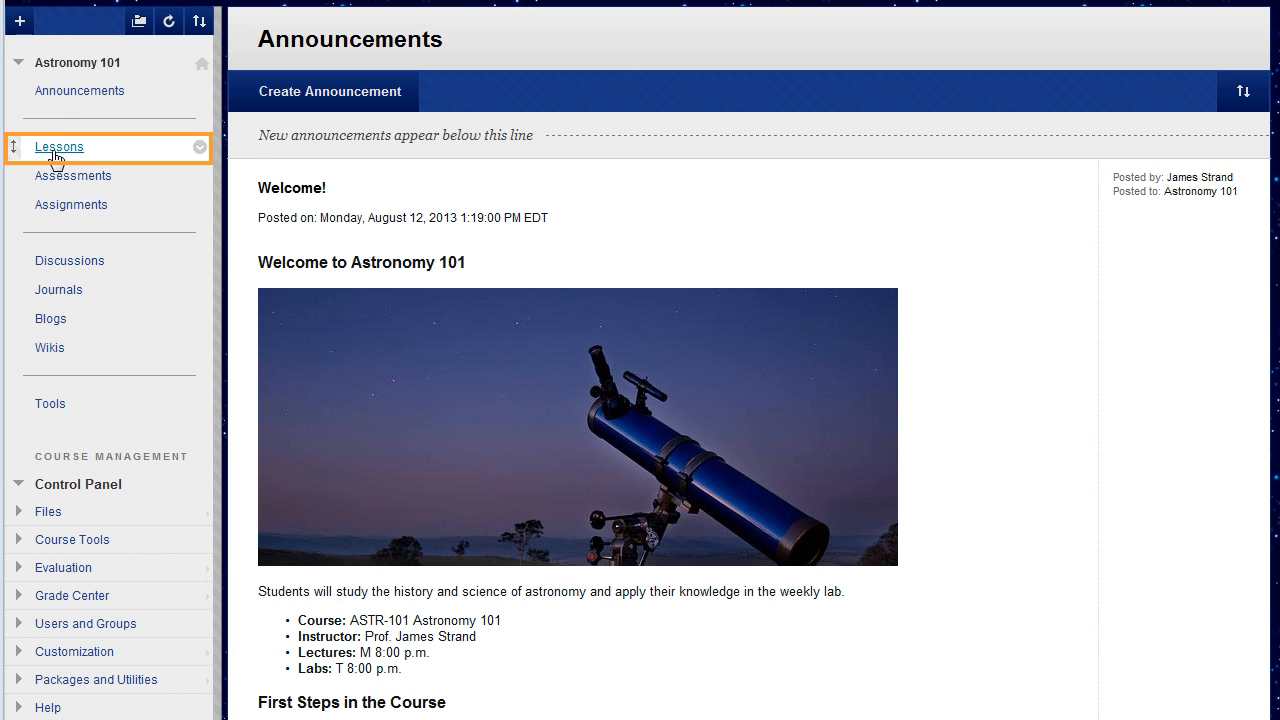
Step: Go to Lessons and open the Lesson 2: Terrestrial Planets learning module
{"action": "left_click", "coordinate": [58, 146]}
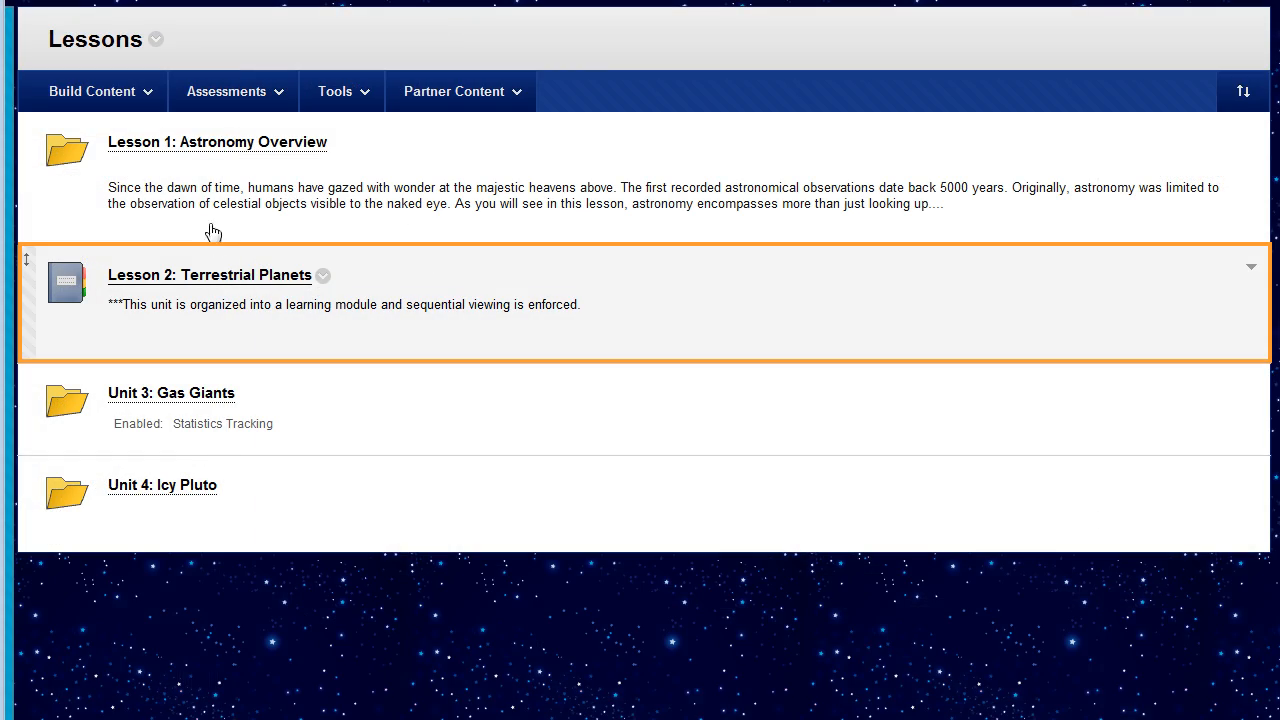
{"action": "left_click", "coordinate": [209, 275]}
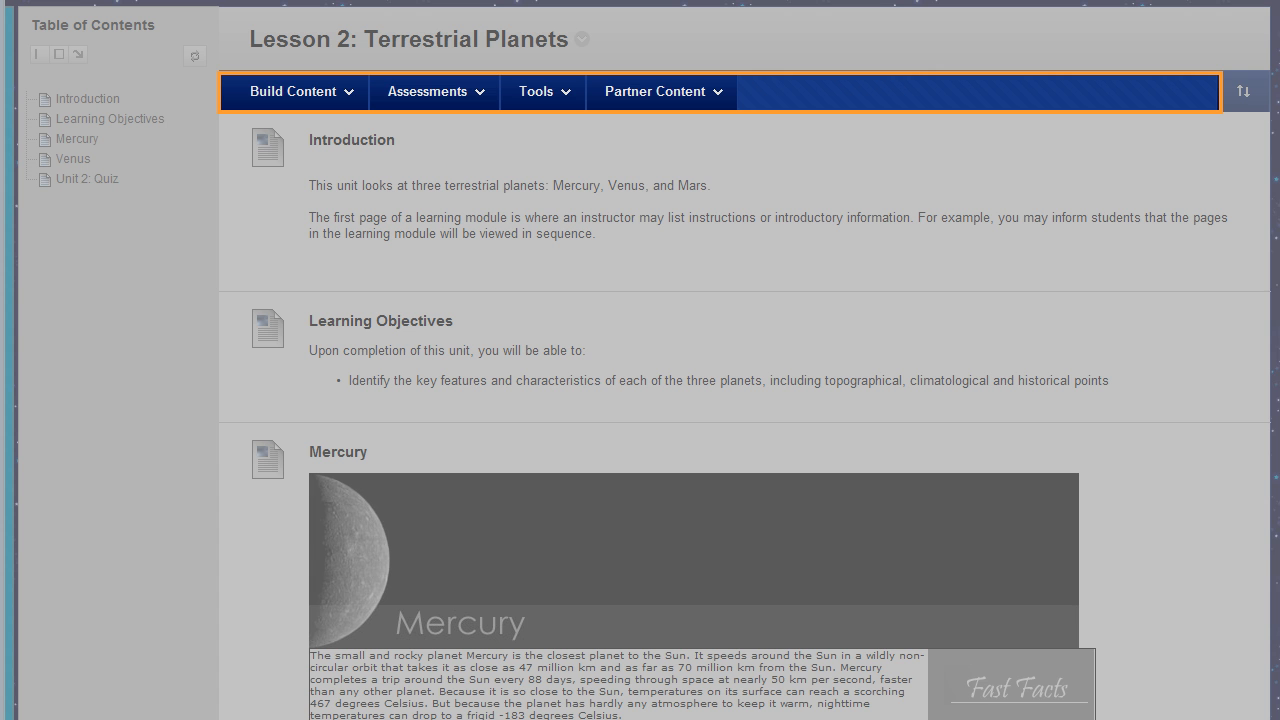
Step: Choose Item from the Build Content menu to start a new content item
{"action": "left_click", "coordinate": [295, 91]}
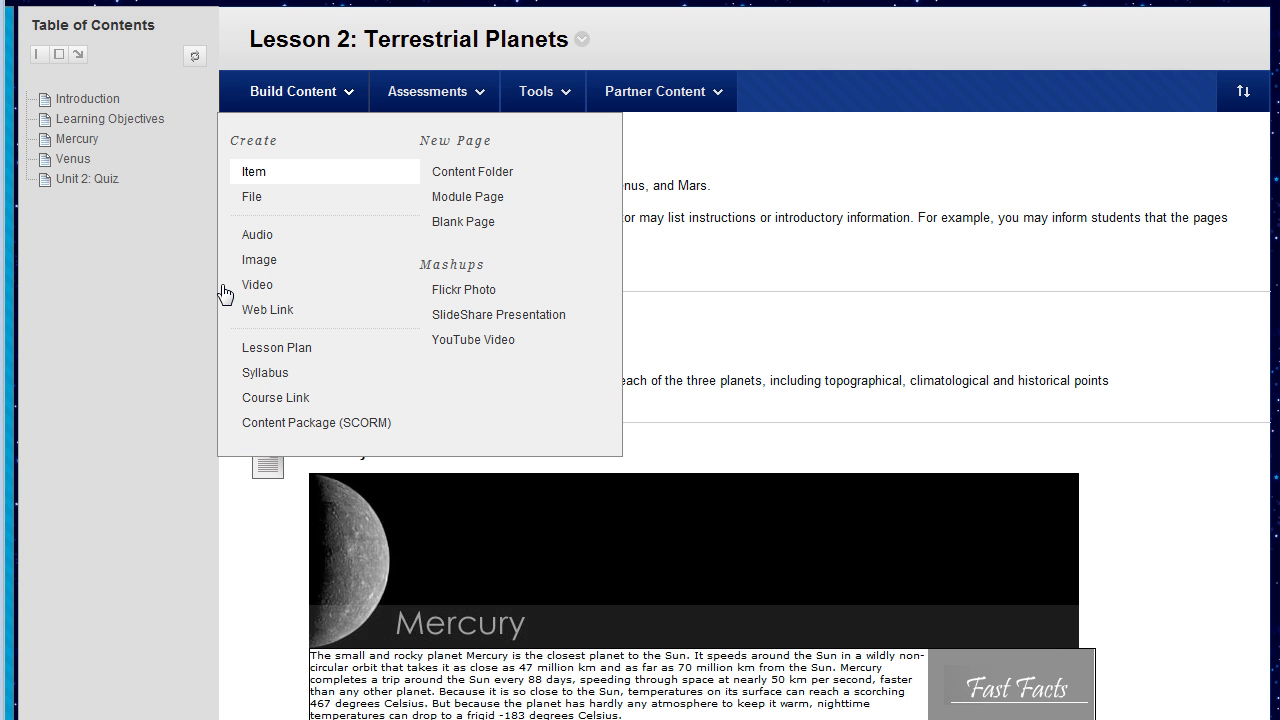
{"action": "mouse_move", "coordinate": [258, 184]}
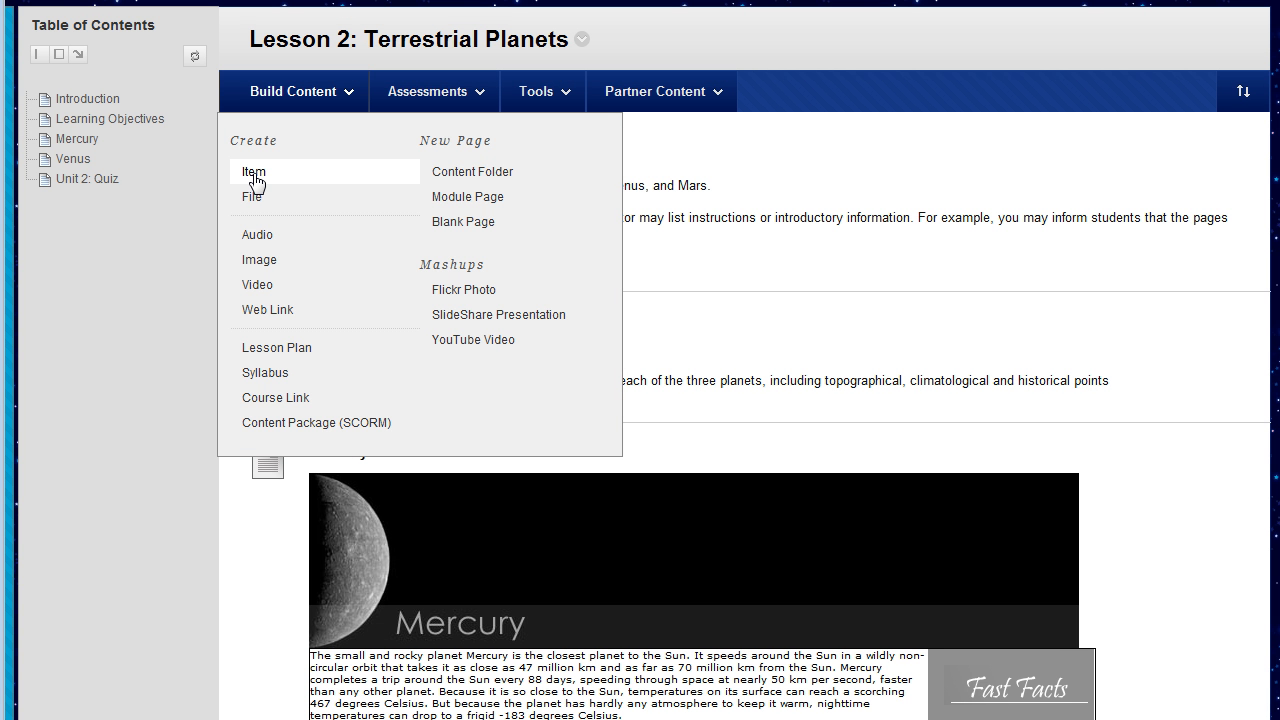
{"action": "left_click", "coordinate": [253, 171]}
{"action": "type", "text": "Mars"}
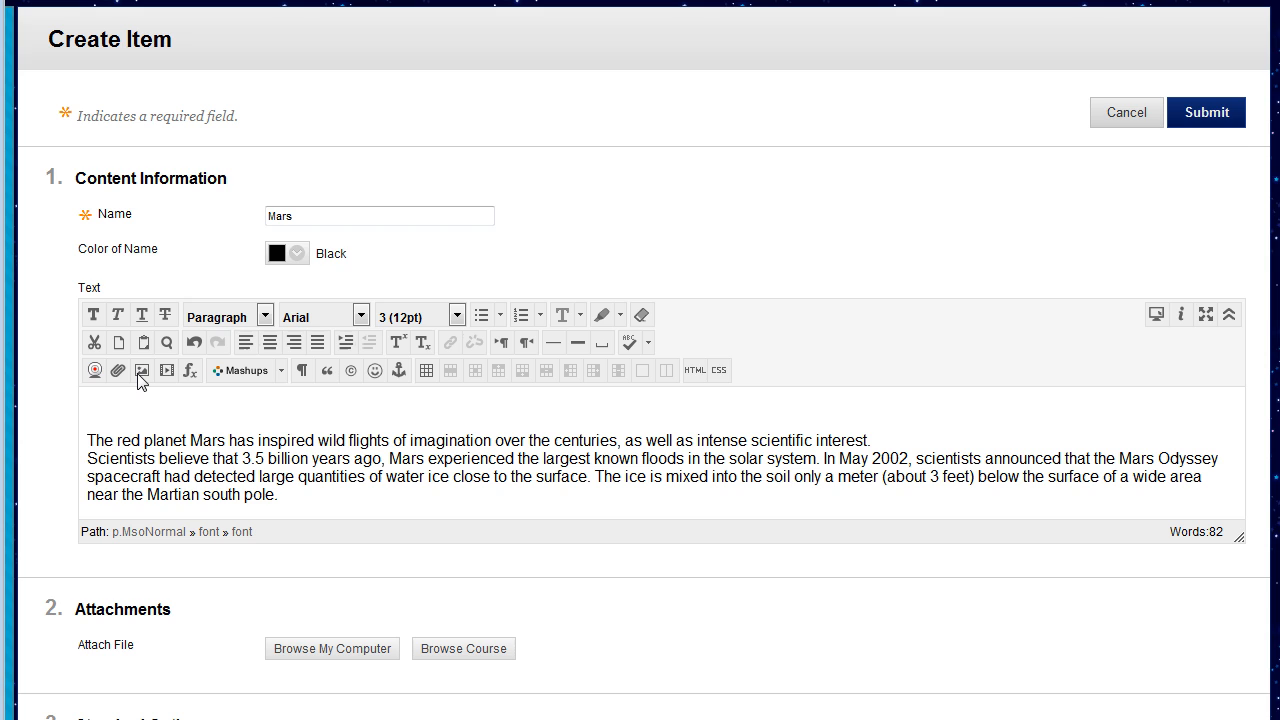
Step: Open the Insert/Edit Image dialog for the Mars item's text
{"action": "left_click", "coordinate": [143, 371]}
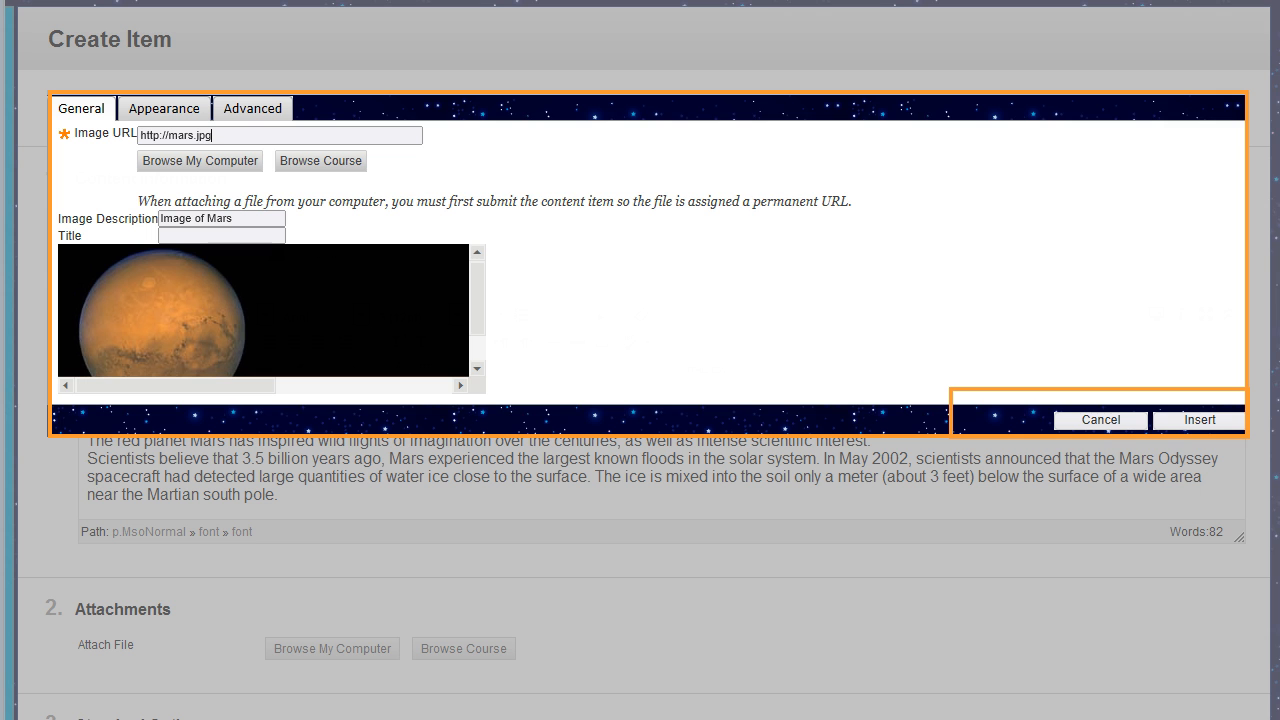
Step: Insert the Mars image (mars.jpg) above the item's descriptive text
{"action": "left_click", "coordinate": [1199, 420]}
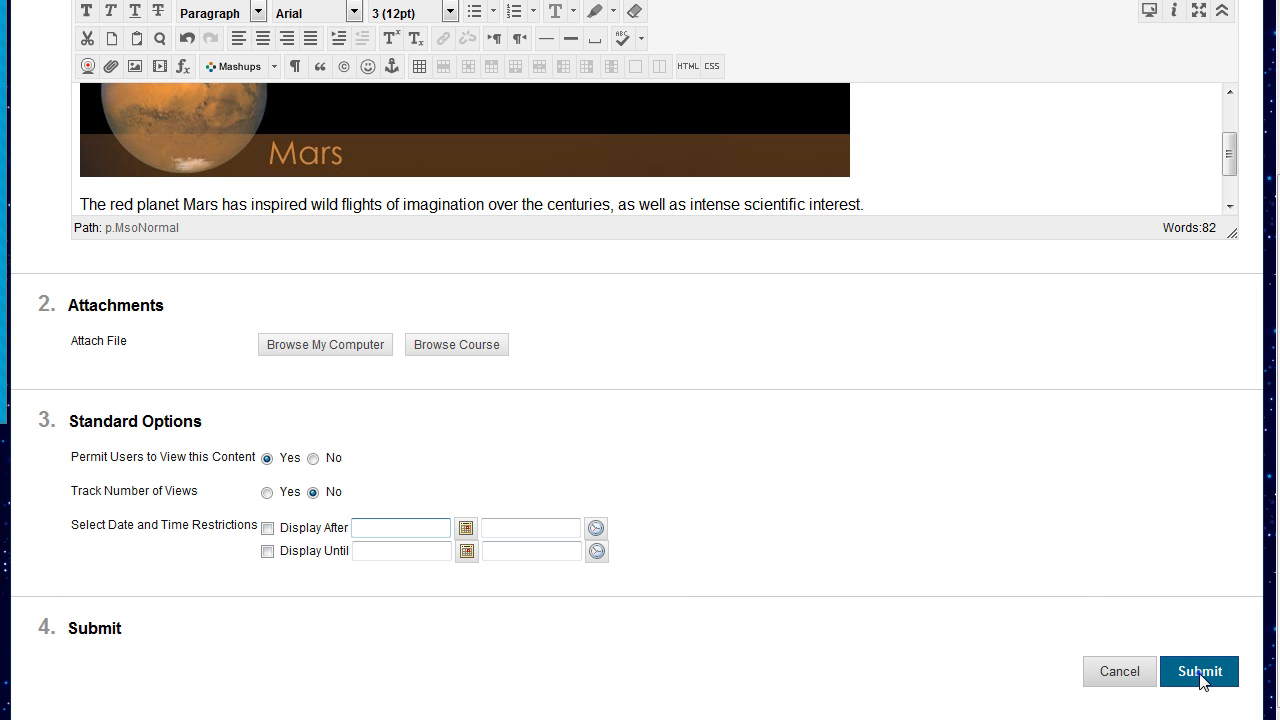
Step: Submit the Mars item and scroll to confirm it appears after Unit 2: Quiz
{"action": "left_click", "coordinate": [1199, 671]}
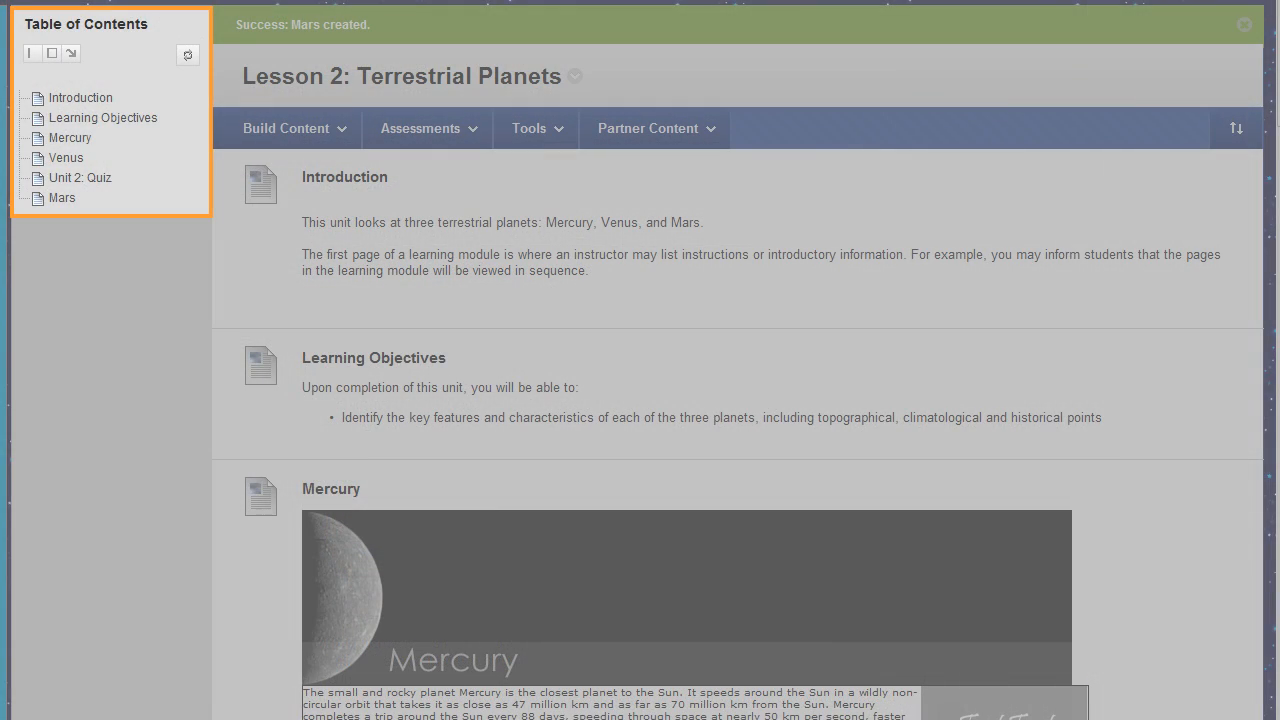
{"action": "scroll", "scroll_direction": "down", "scroll_amount": 3}
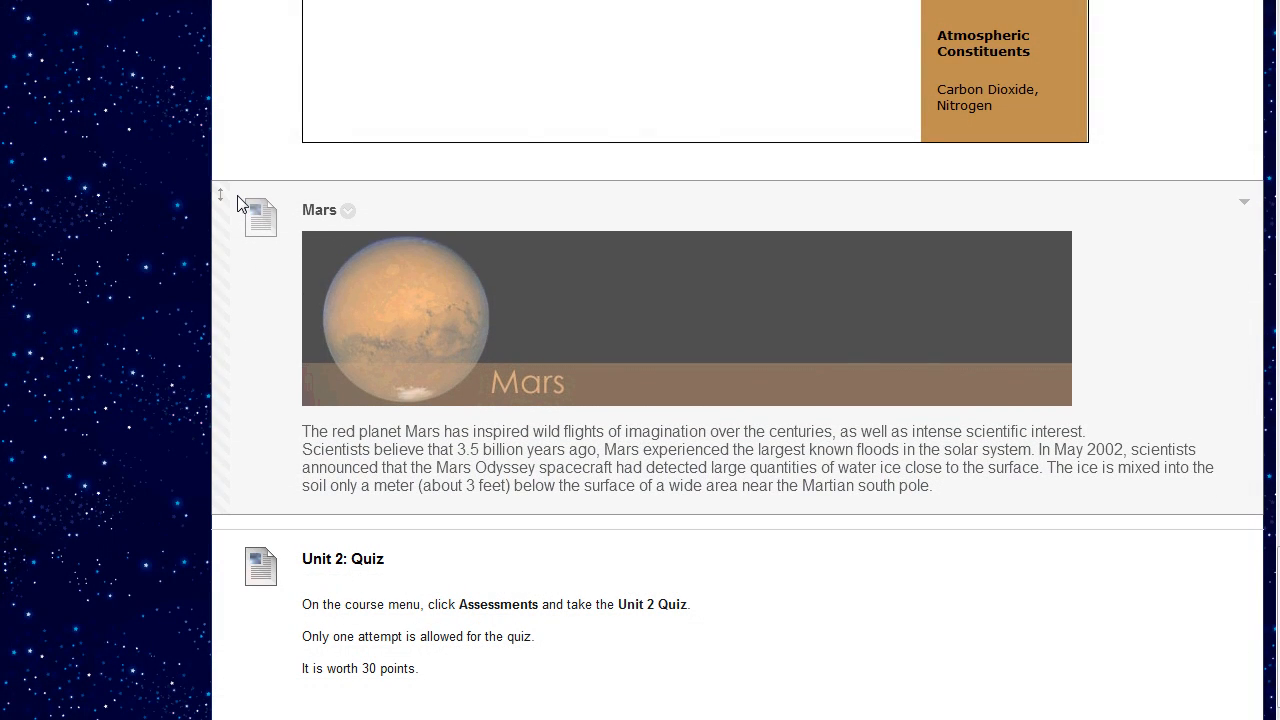
{"action": "scroll", "scroll_direction": "down", "scroll_amount": 3}
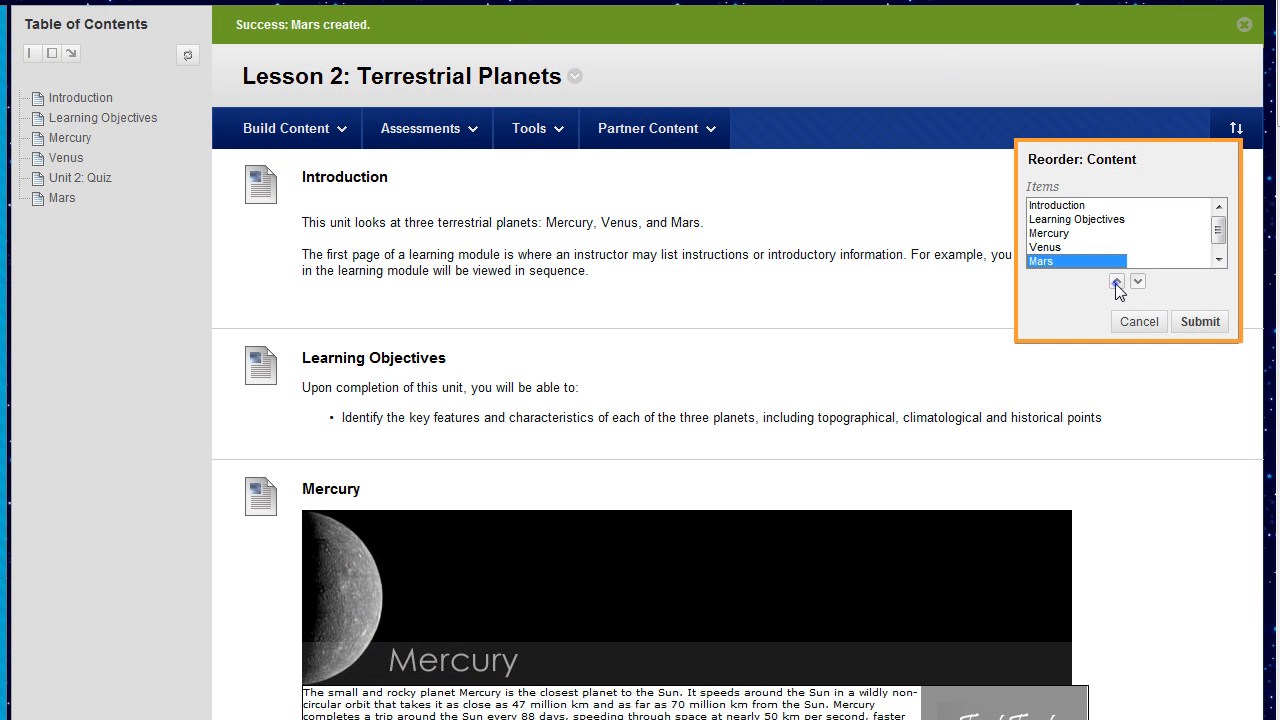
Step: Move Mars up above Venus and Mercury so it follows Learning Objectives
{"action": "left_click", "coordinate": [1116, 281]}
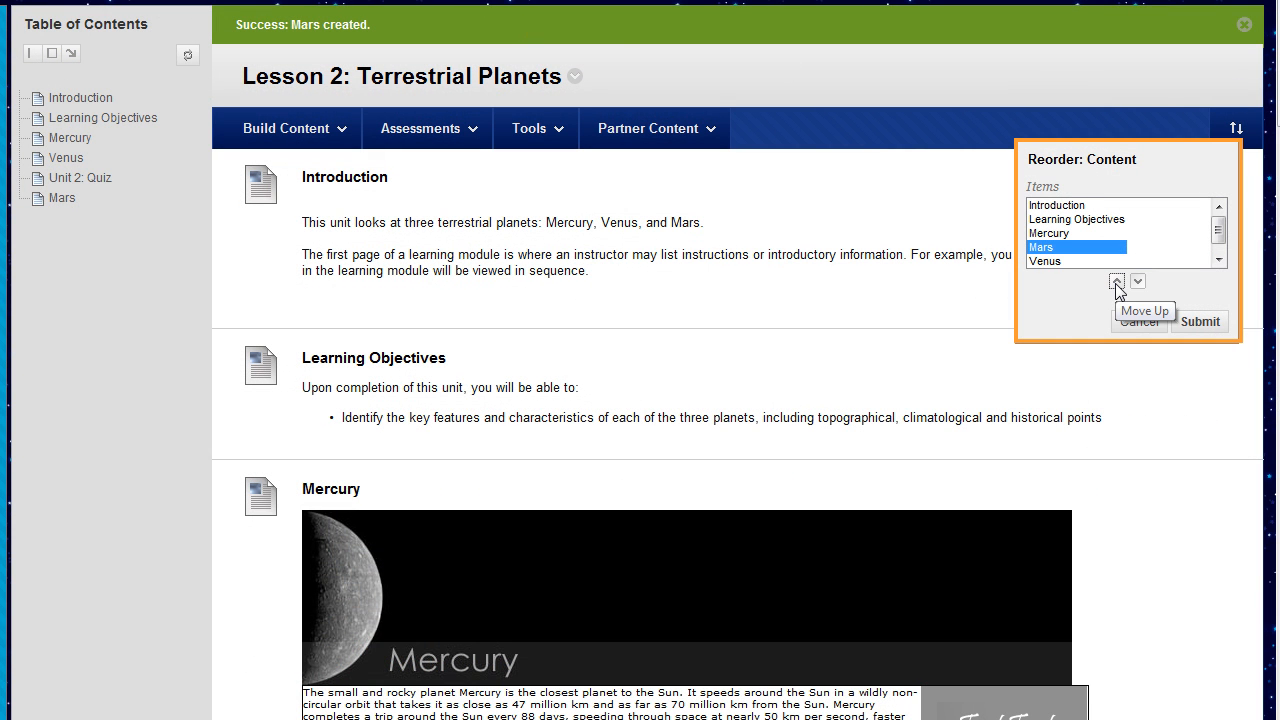
{"action": "left_click", "coordinate": [1117, 281]}
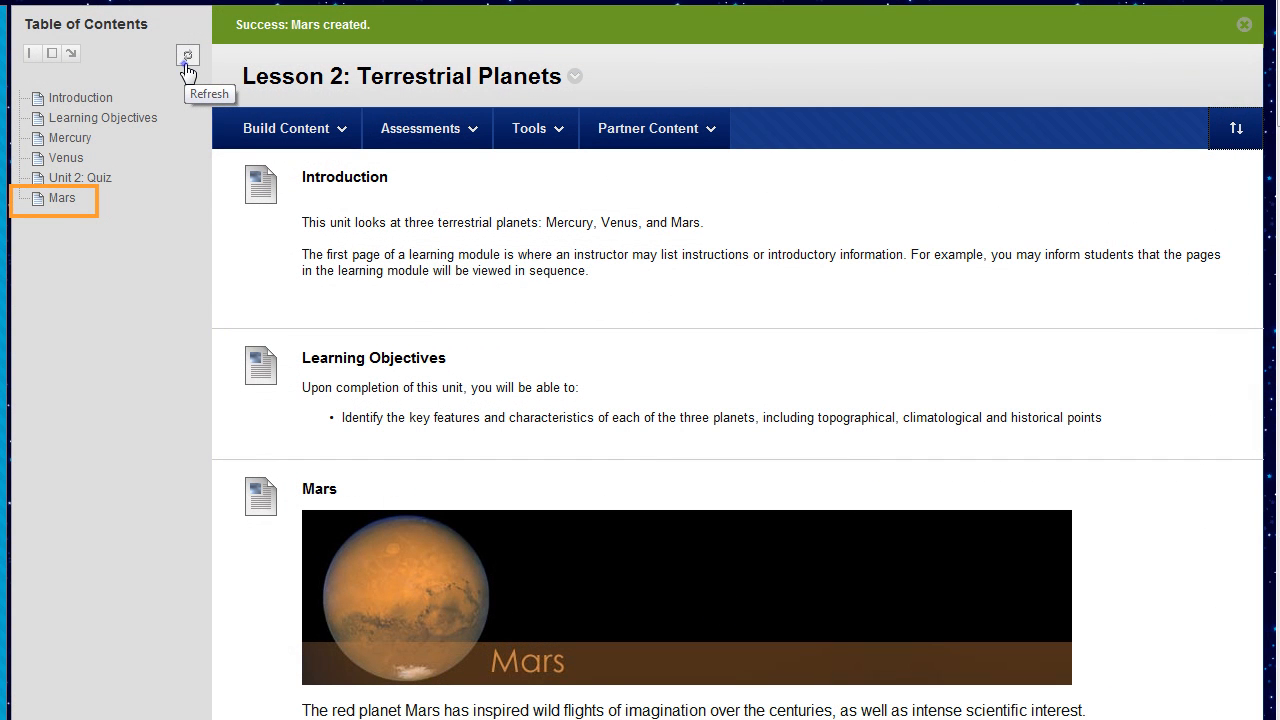
Step: Refresh the Table of Contents so Mars is listed after Learning Objectives
{"action": "left_click", "coordinate": [188, 55]}
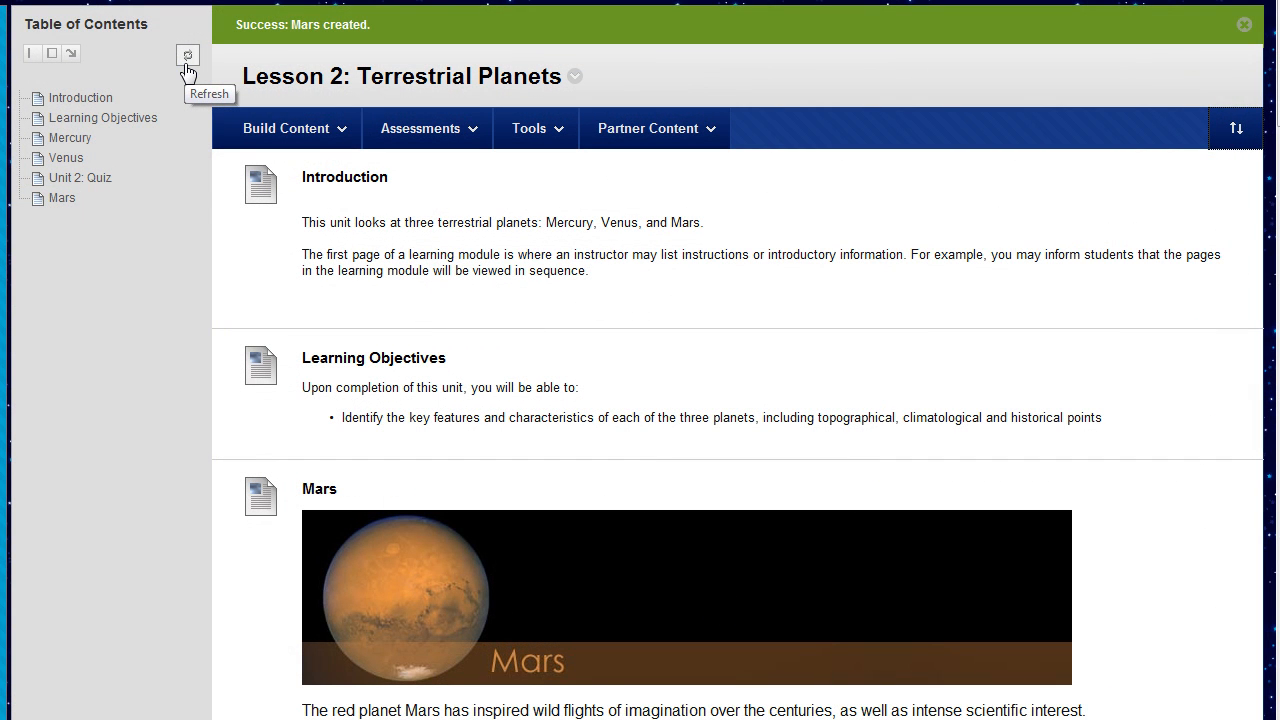
{"action": "left_click", "coordinate": [188, 55]}
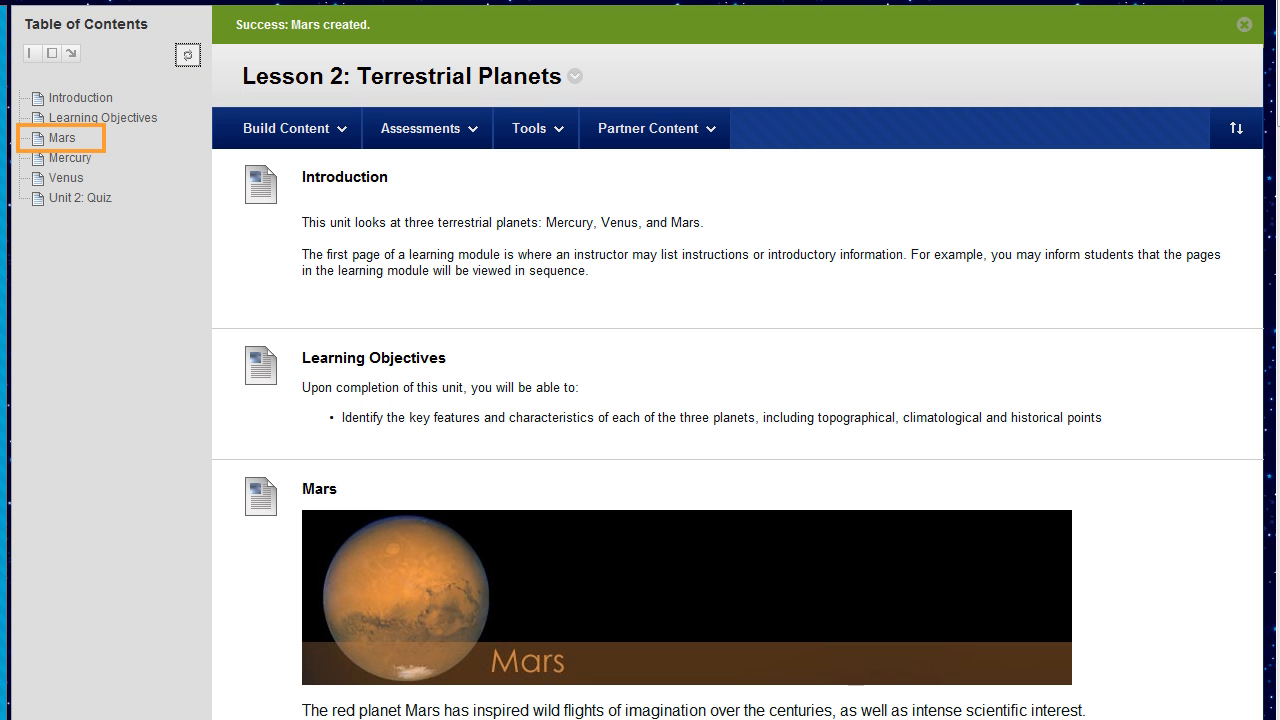